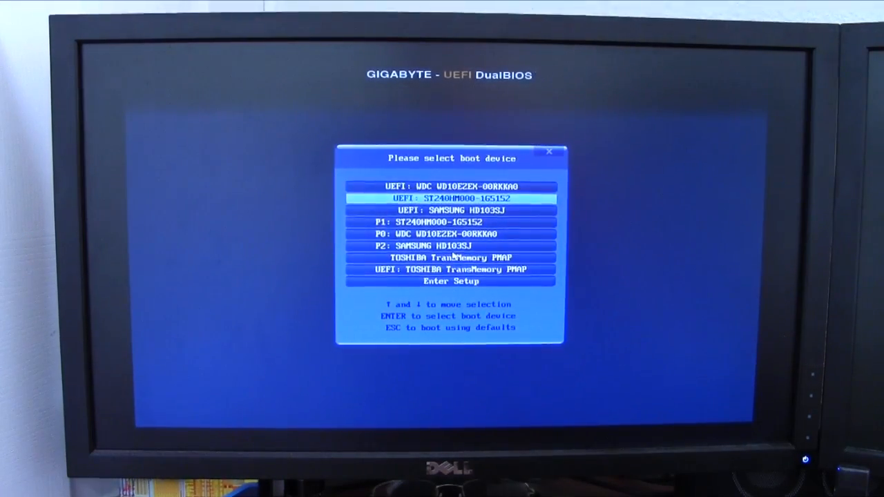
# Boot the PC from the TOSHIBA TransMemory USB drive in the GIGABYTE boot menu
pyautogui.press('Down')
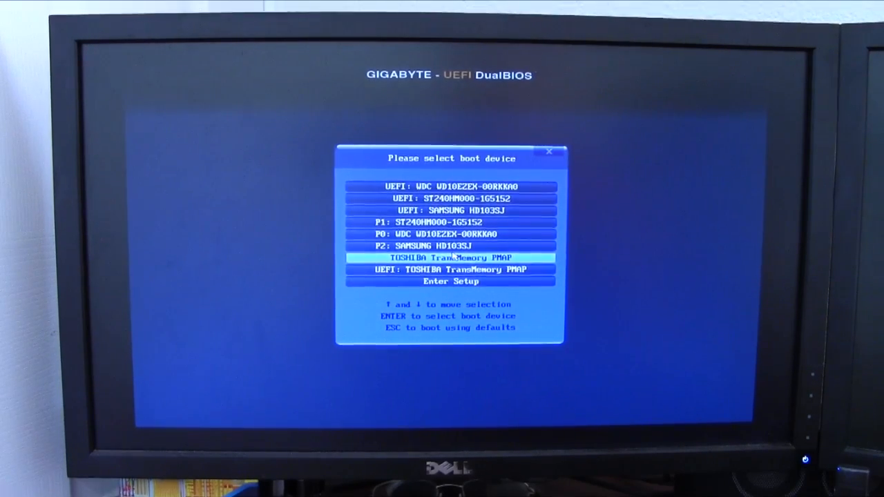
pyautogui.press('down')
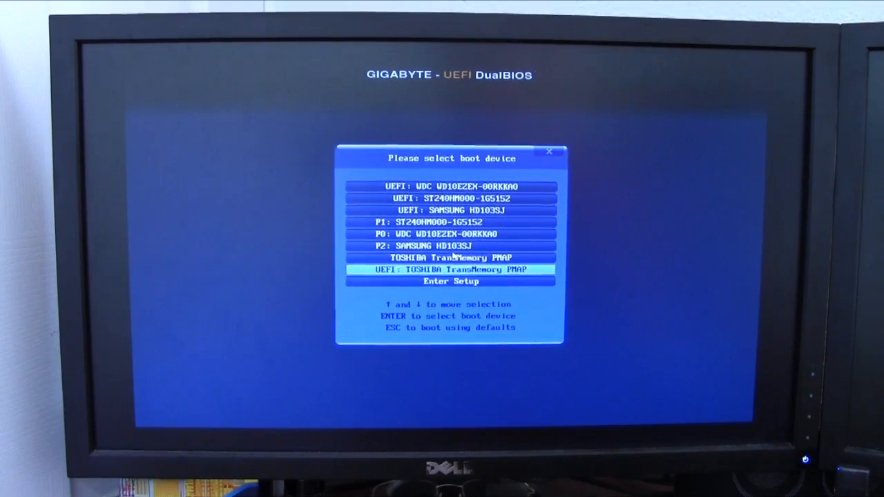
pyautogui.press('Up')
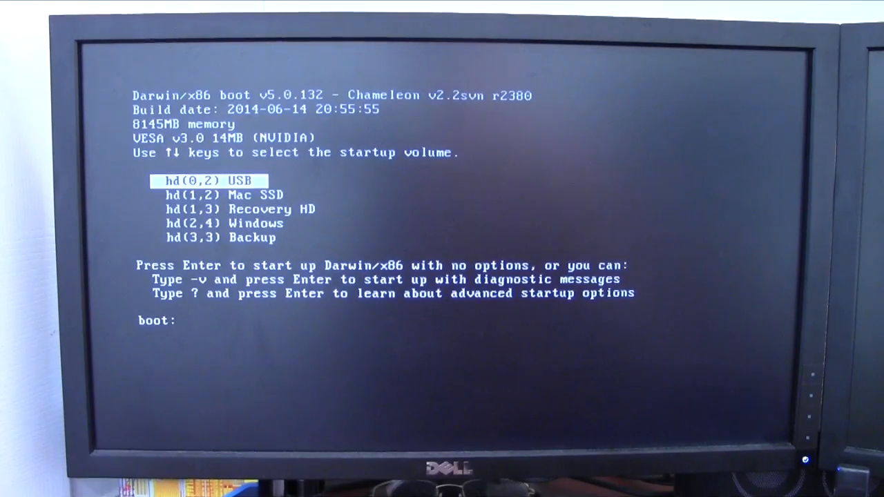
# Start the OS X installer from the hd(0,2) USB volume in Chameleon
pyautogui.press('Return')
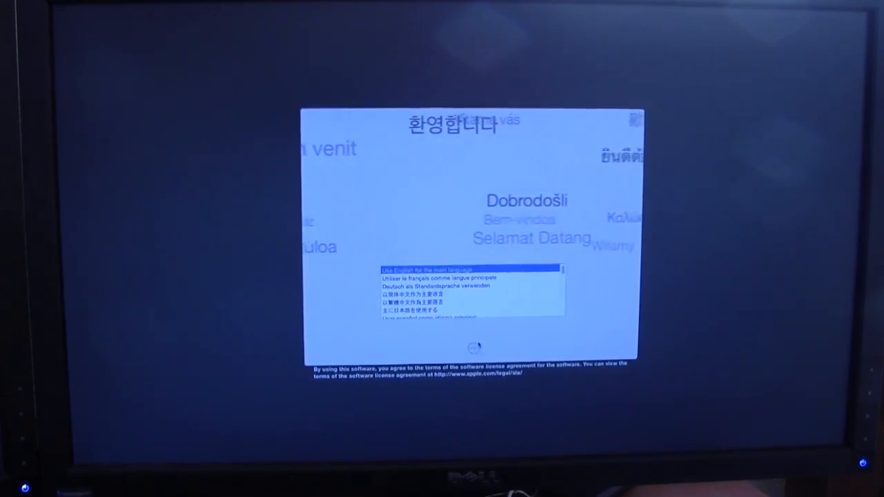
# Choose English as the installer's main language
pyautogui.click(474, 348)
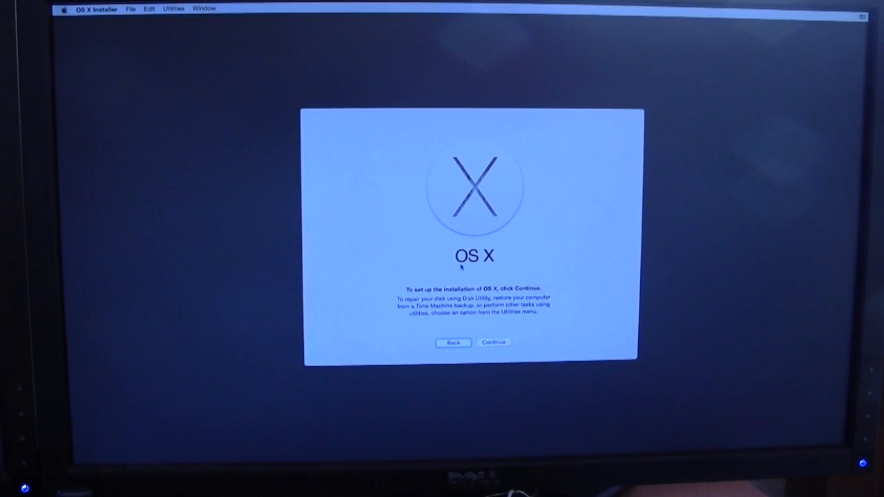
pyautogui.moveTo(345, 124)
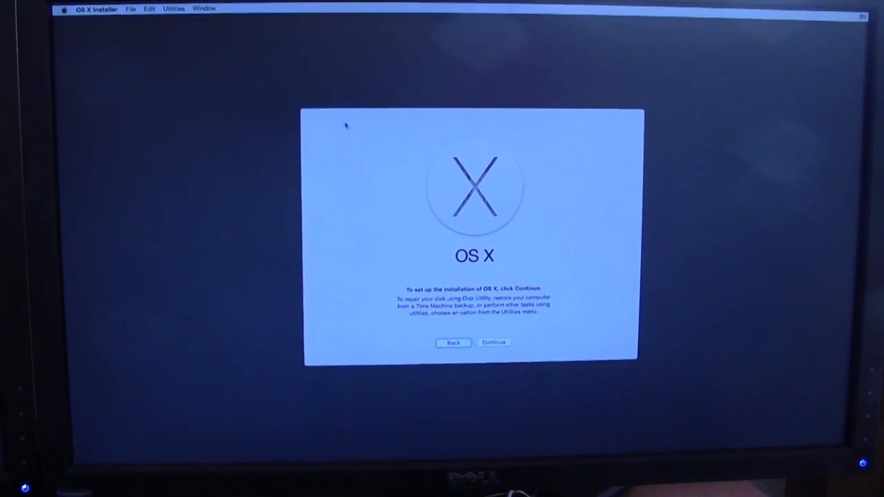
pyautogui.moveTo(323, 103)
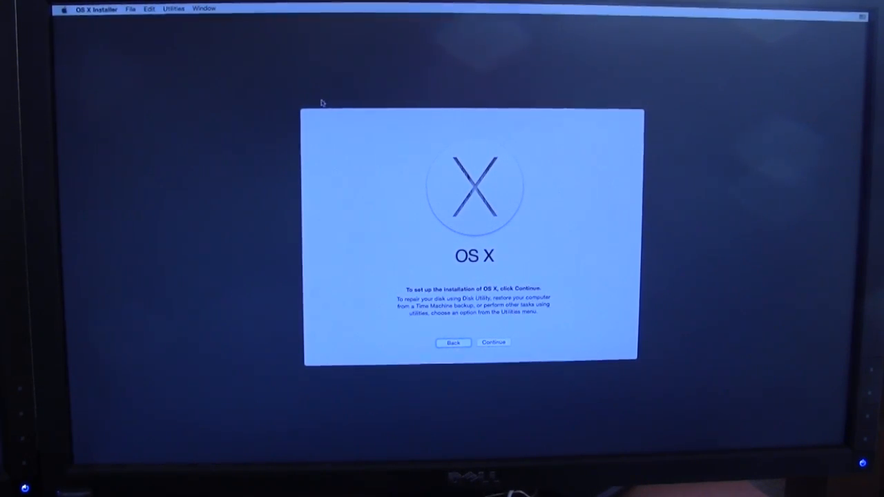
pyautogui.moveTo(289, 86)
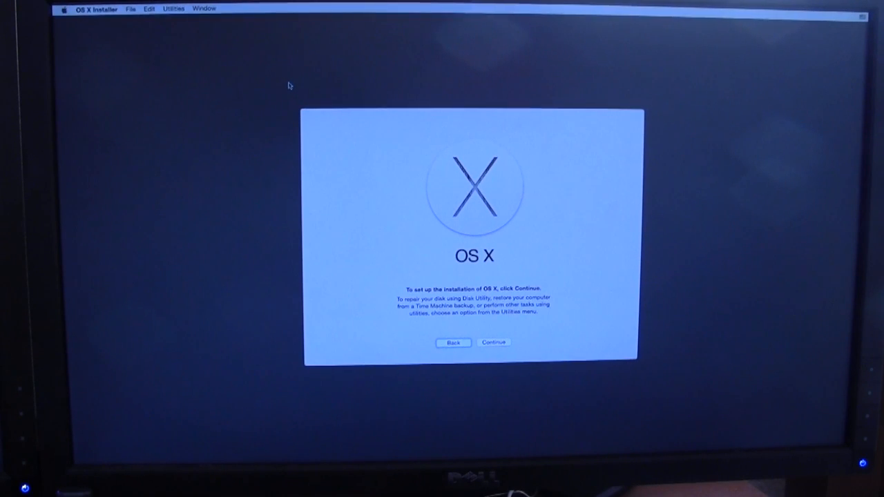
pyautogui.moveTo(335, 132)
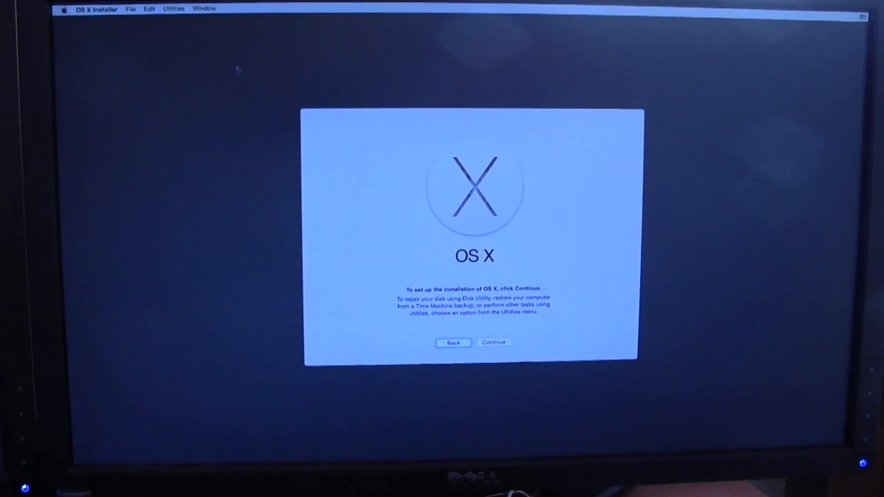
pyautogui.moveTo(290, 96)
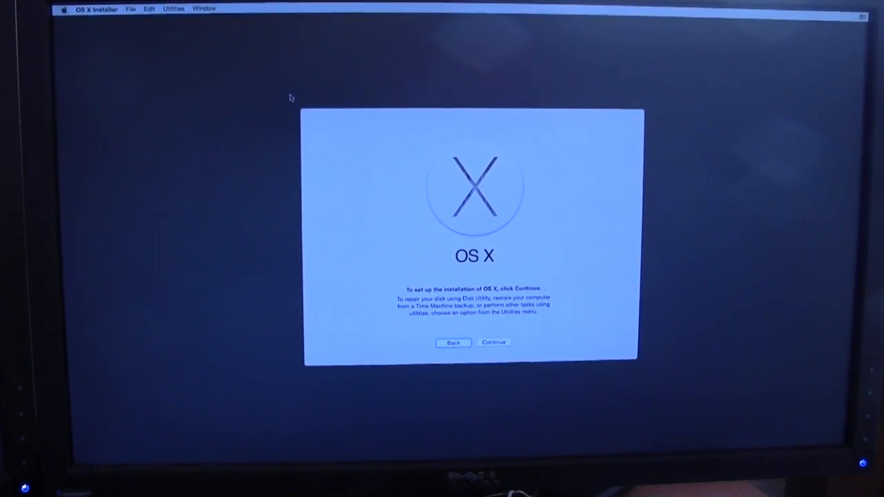
pyautogui.moveTo(351, 170)
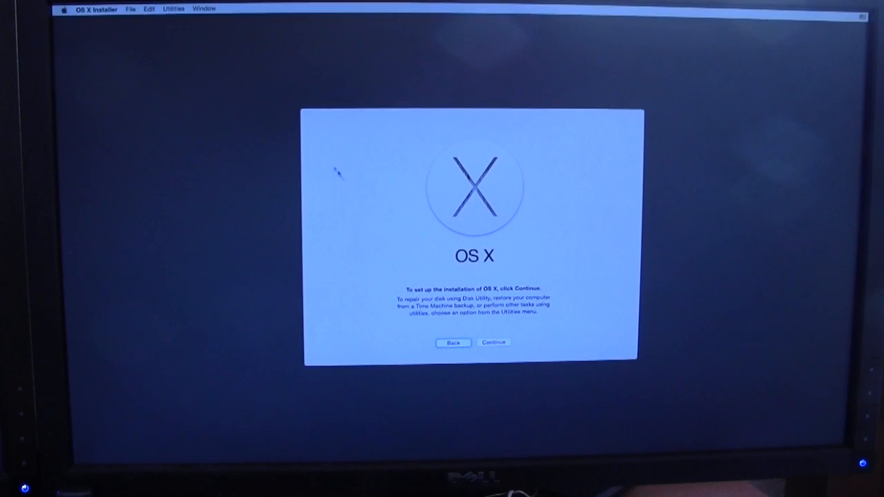
pyautogui.moveTo(209, 34)
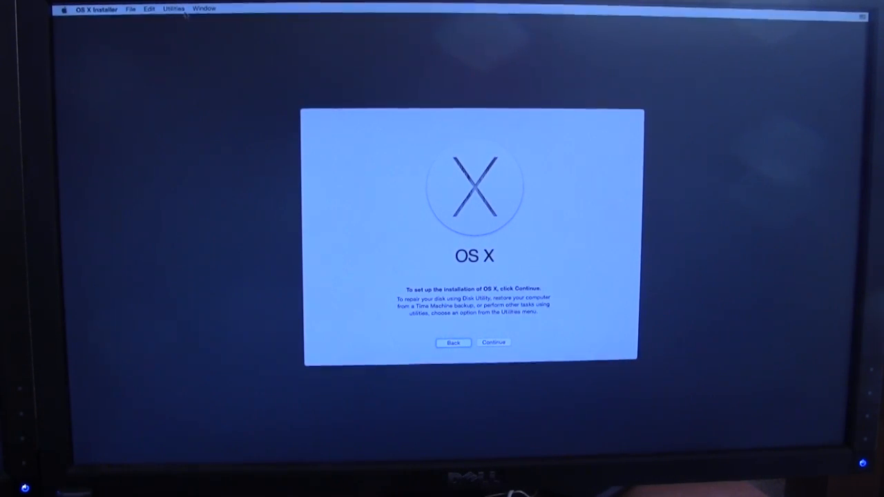
pyautogui.click(173, 8)
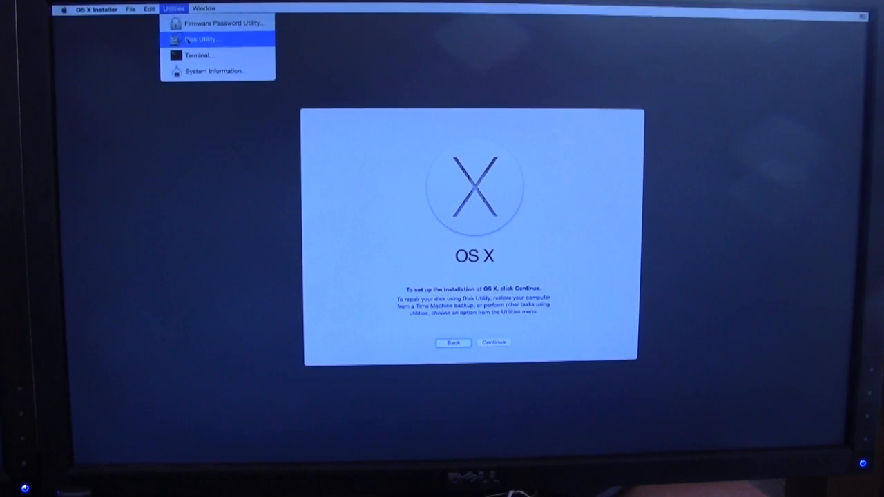
pyautogui.click(200, 40)
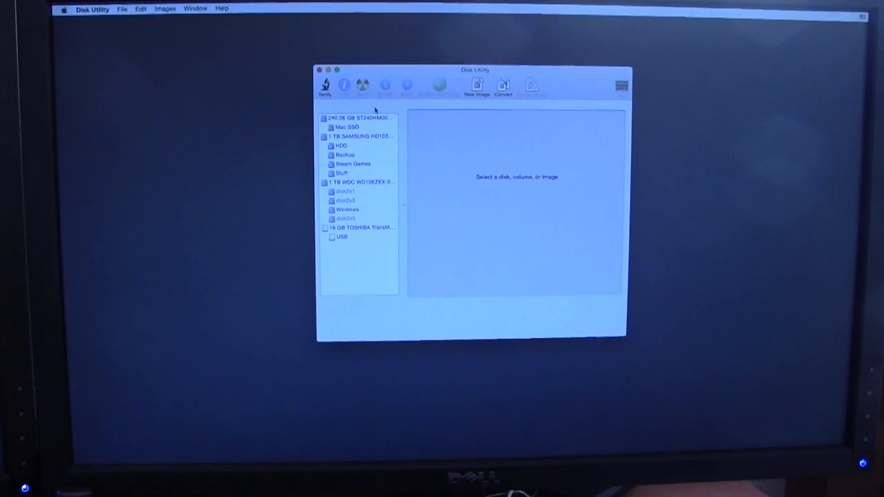
pyautogui.click(358, 118)
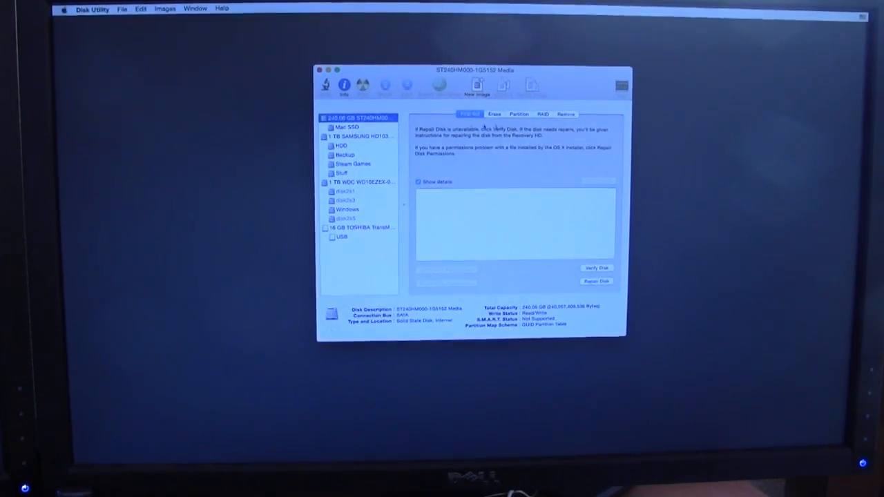
pyautogui.click(518, 114)
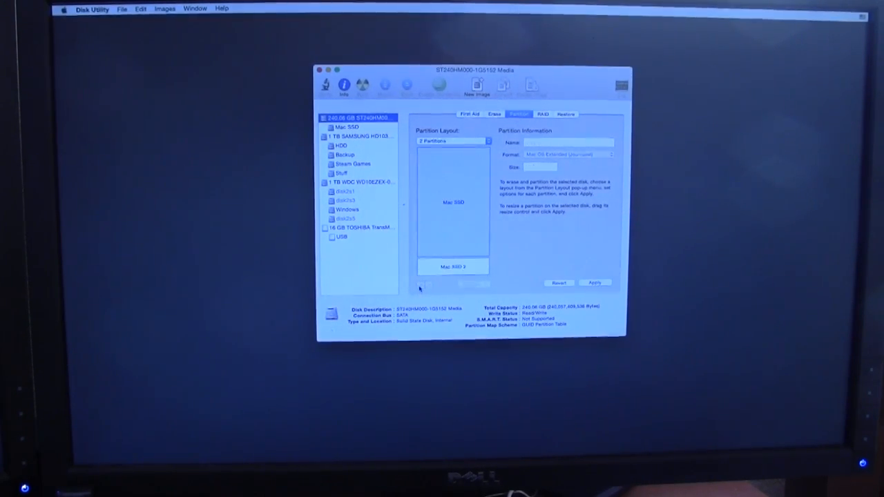
pyautogui.click(453, 200)
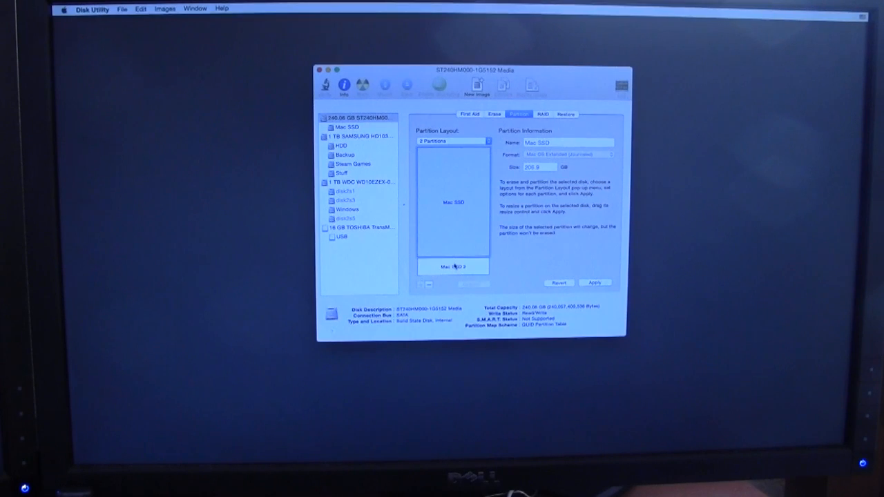
pyautogui.click(453, 267)
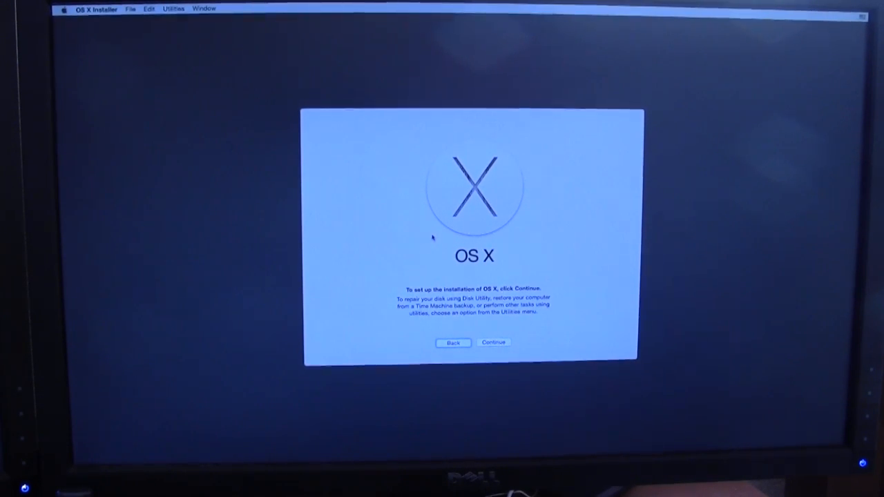
# Agree to the OS X software licence and select Mac SSD as the install disk
pyautogui.click(492, 342)
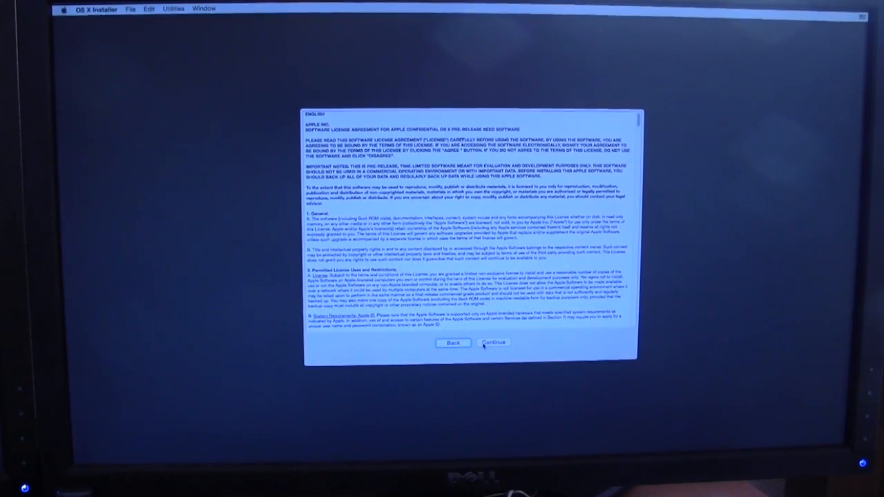
pyautogui.click(493, 343)
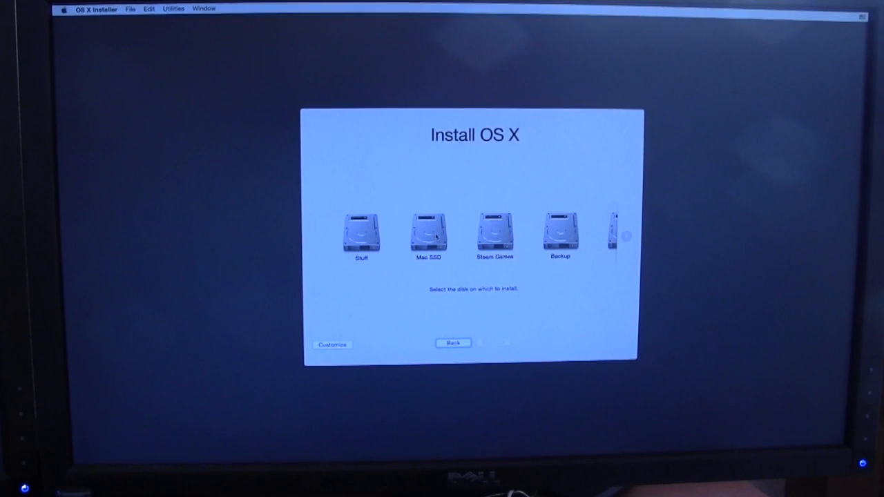
pyautogui.click(428, 235)
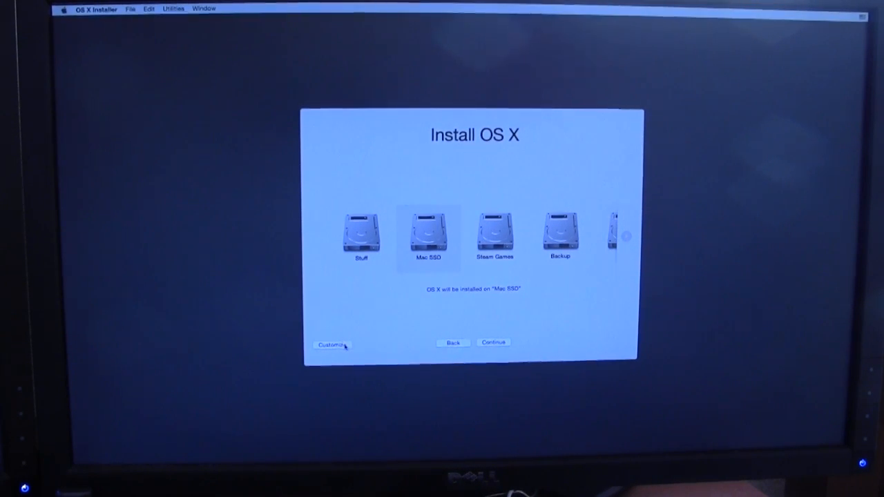
# Customize the install to use Chameleon Standard Bootloader instead of Clover, and accept the options
pyautogui.click(331, 345)
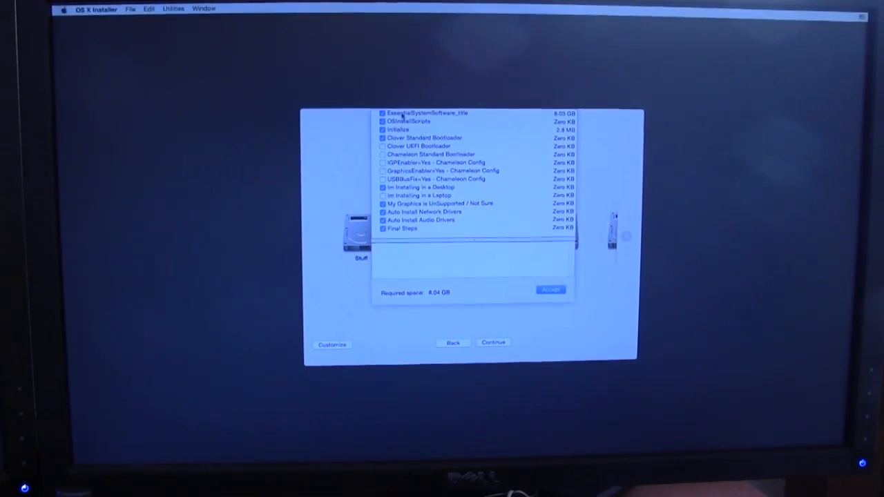
pyautogui.click(424, 138)
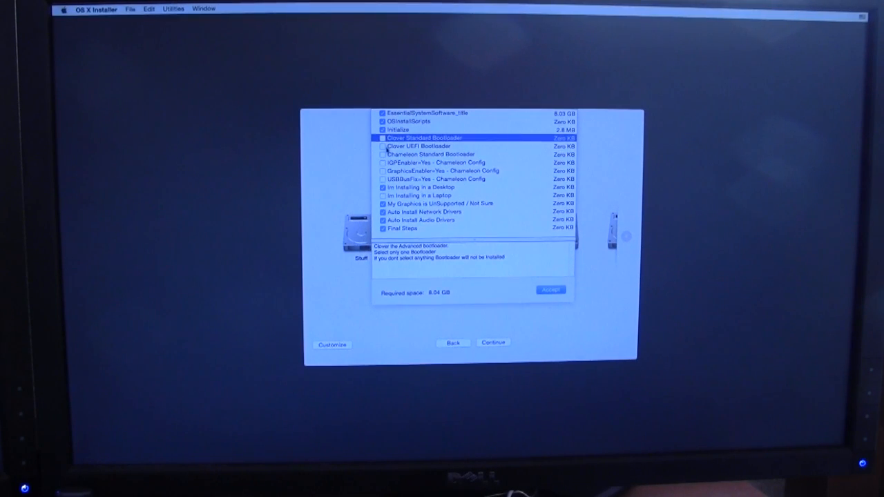
pyautogui.click(432, 154)
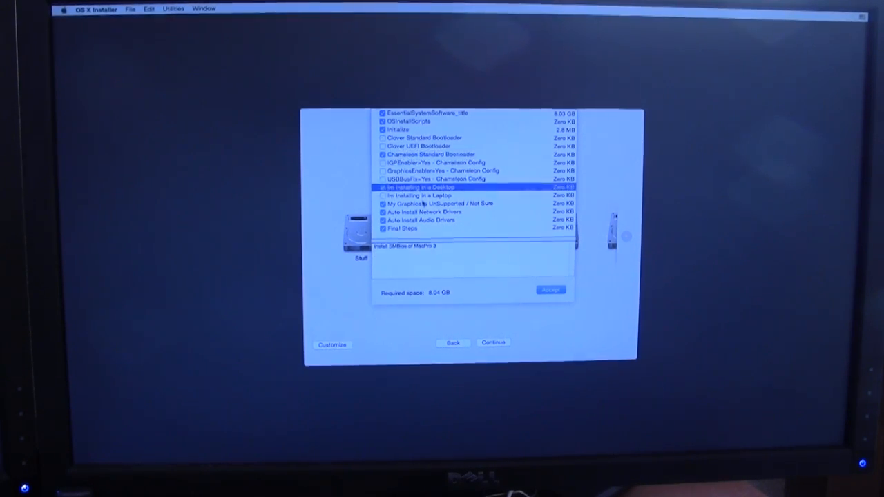
pyautogui.click(439, 203)
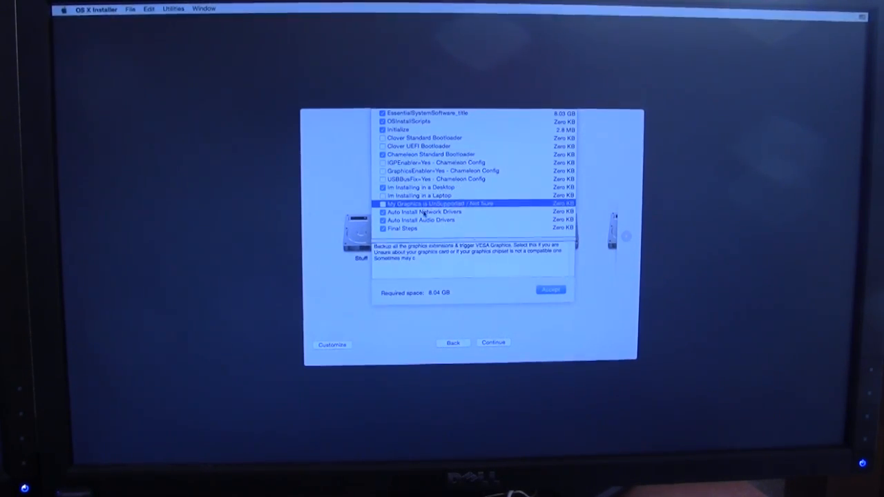
pyautogui.click(421, 219)
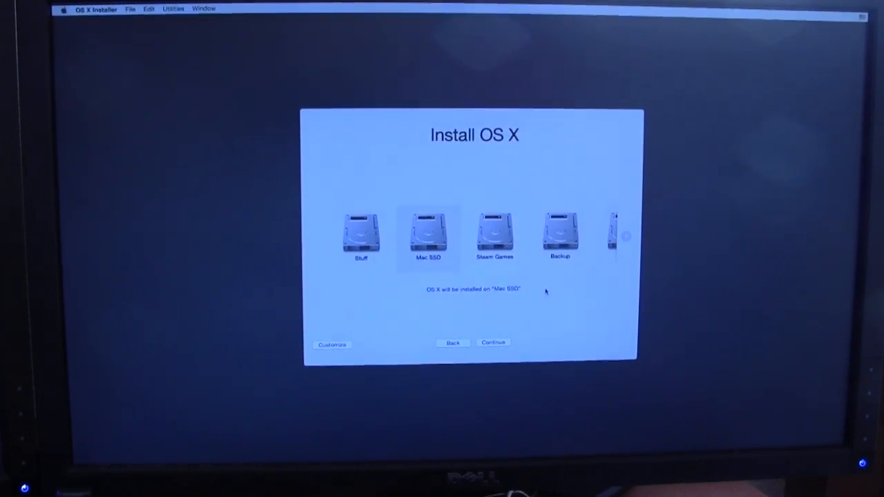
# Start installing OS X onto Mac SSD
pyautogui.click(493, 342)
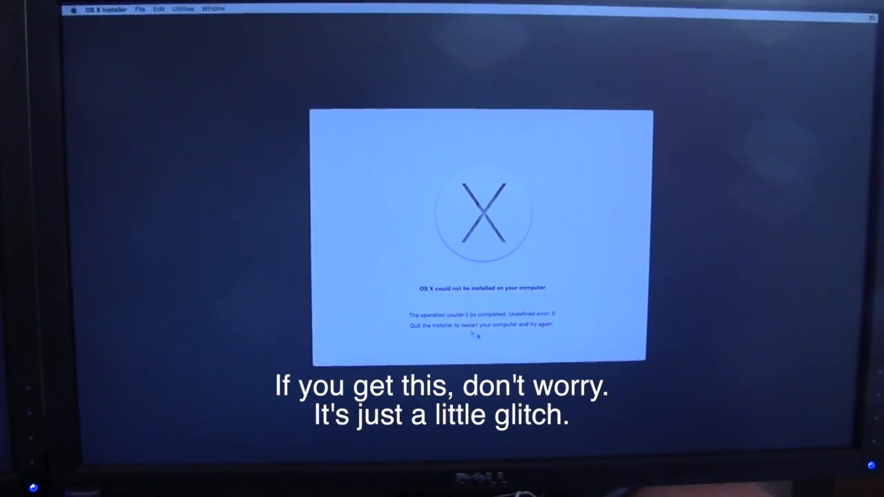
pyautogui.moveTo(558, 334)
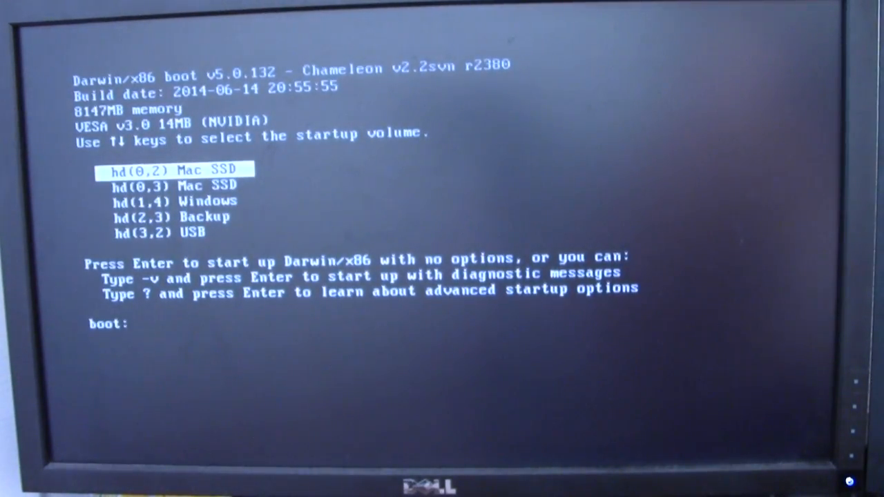
# Boot the installed system from the hd(0,3) Mac SSD volume in Chameleon
pyautogui.press('Down')
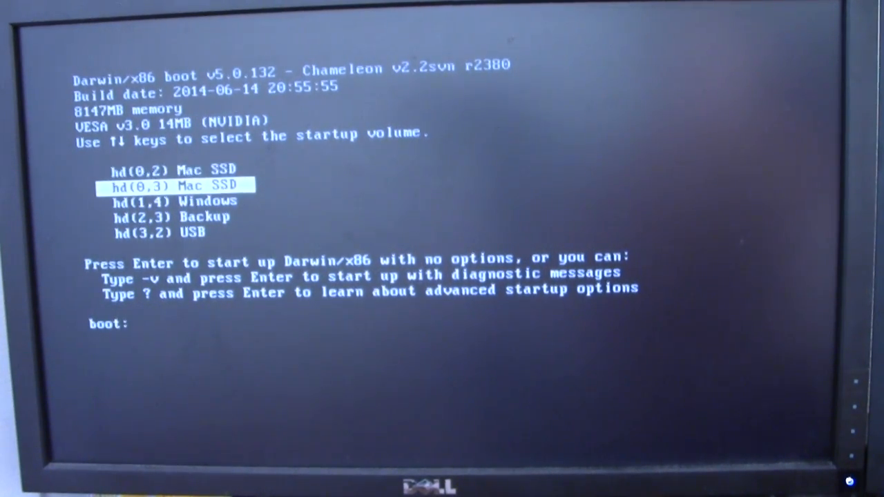
pyautogui.press('up')
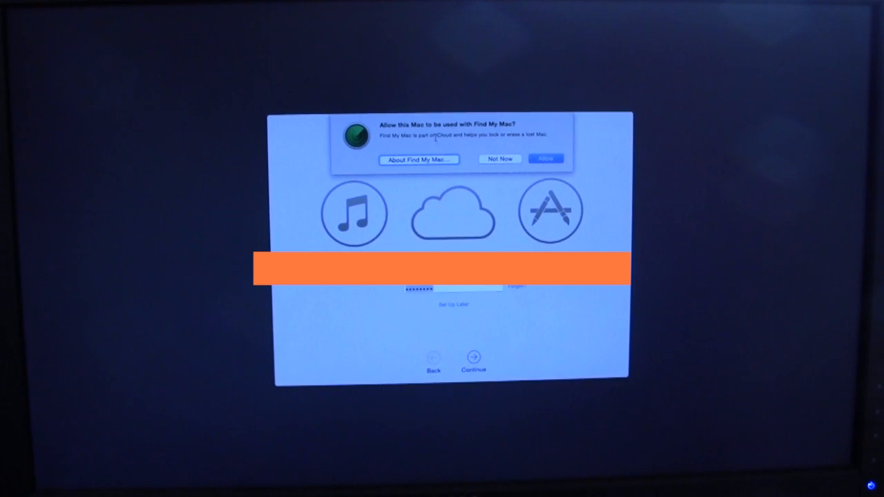
# Answer Find My Mac, agree to the terms, and choose Not Now for iCloud Drive
pyautogui.click(544, 158)
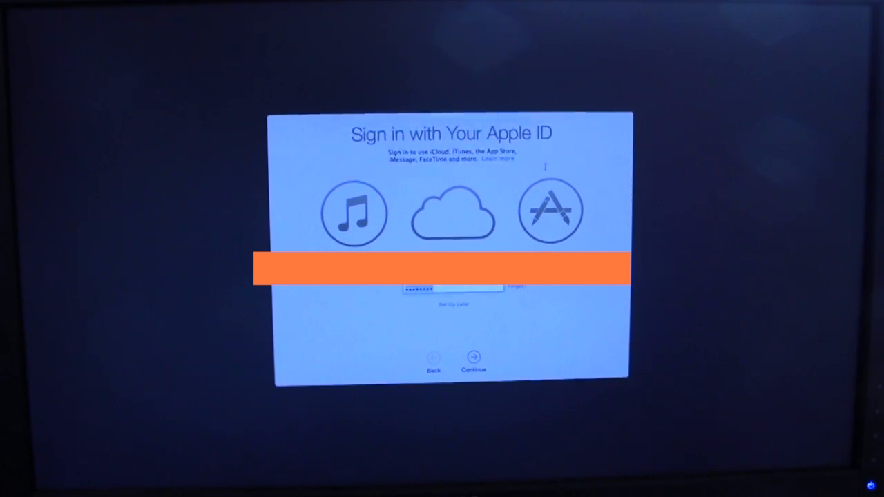
pyautogui.click(473, 359)
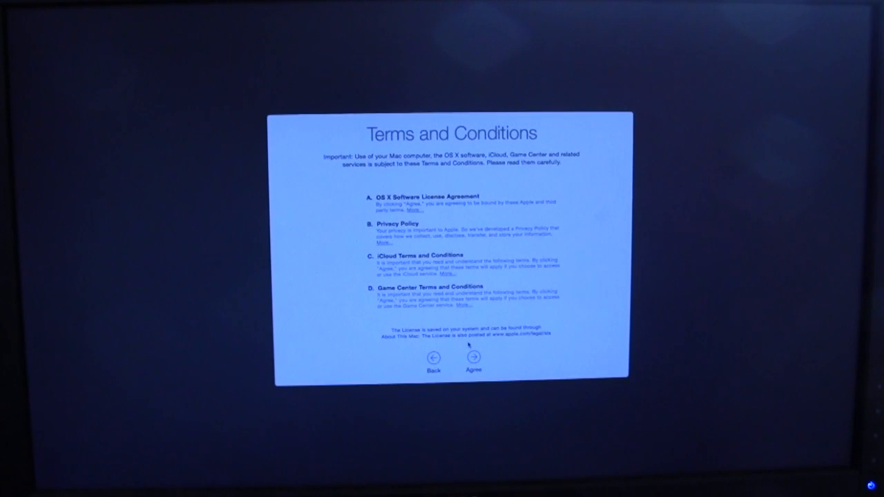
pyautogui.click(473, 358)
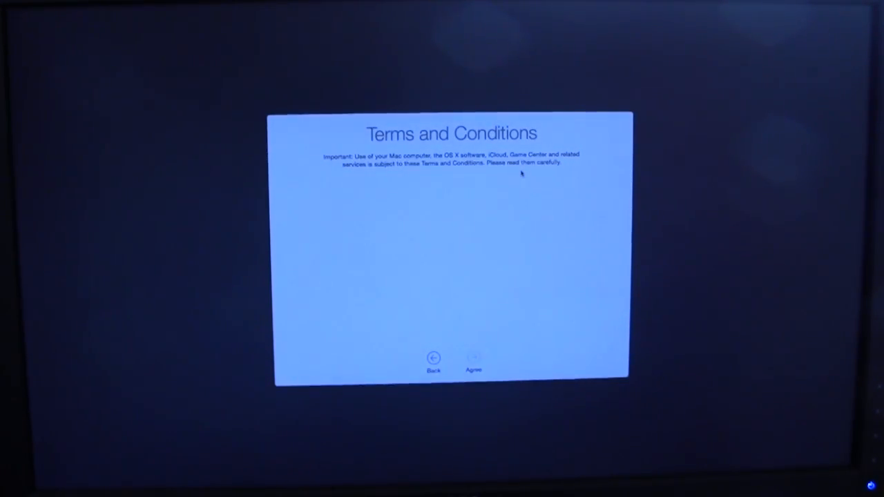
pyautogui.click(474, 359)
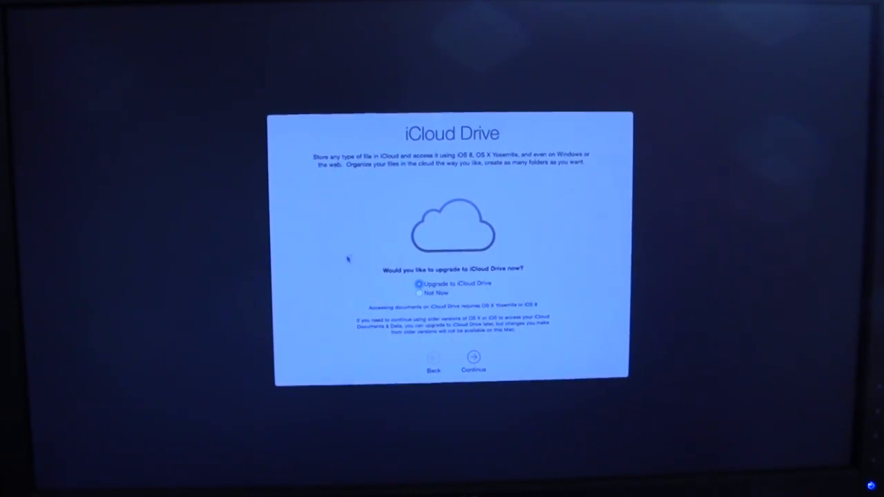
pyautogui.click(418, 292)
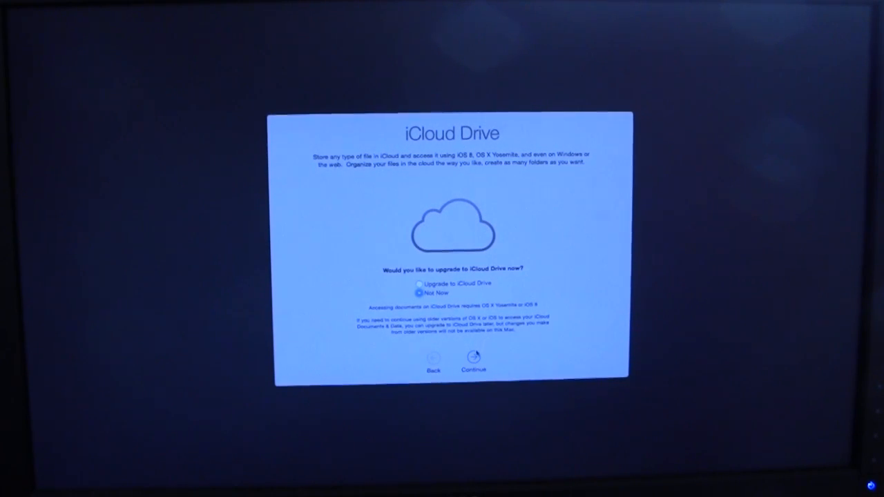
pyautogui.click(473, 363)
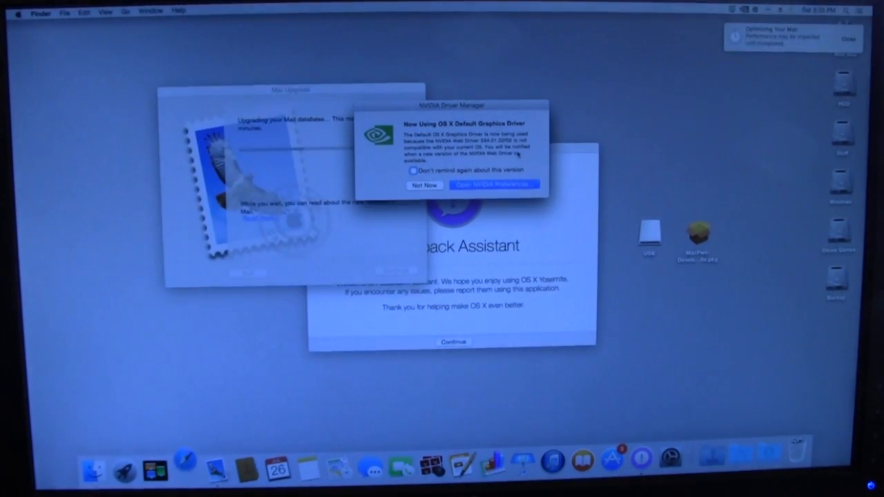
# Open NVIDIA Preferences from the NVIDIA Driver Manager alert
pyautogui.click(493, 185)
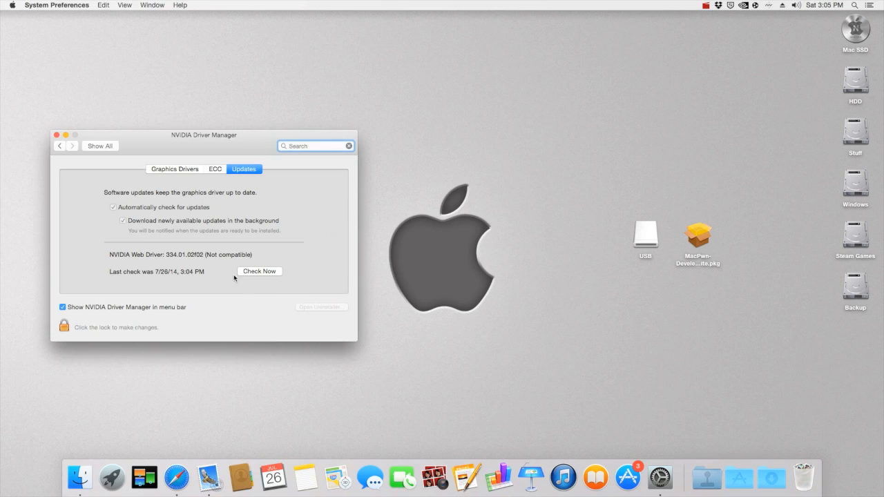
# Check for an NVIDIA web driver update, view Extensions, then quit System Preferences
pyautogui.click(258, 271)
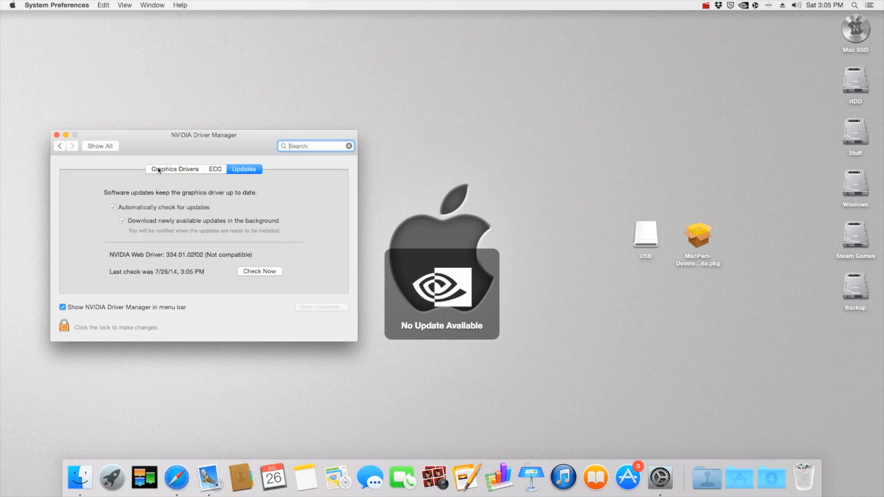
pyautogui.click(100, 146)
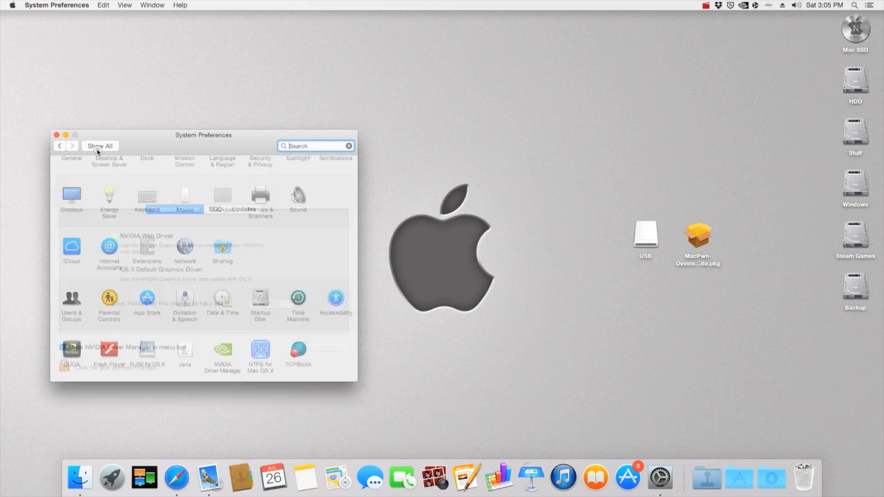
pyautogui.click(146, 249)
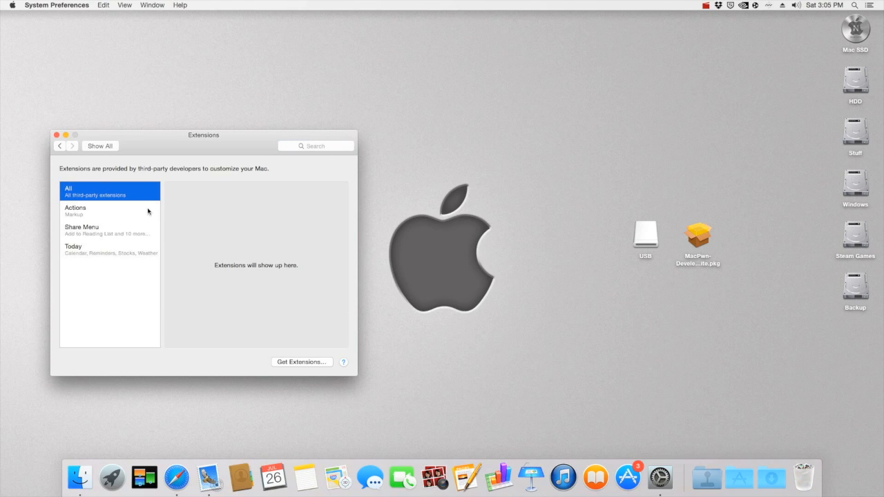
pyautogui.moveTo(146, 206)
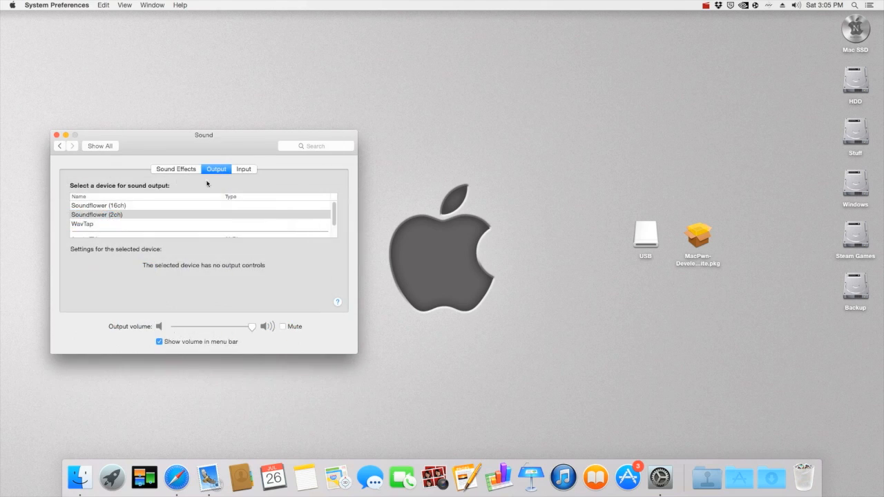
pyautogui.moveTo(92, 150)
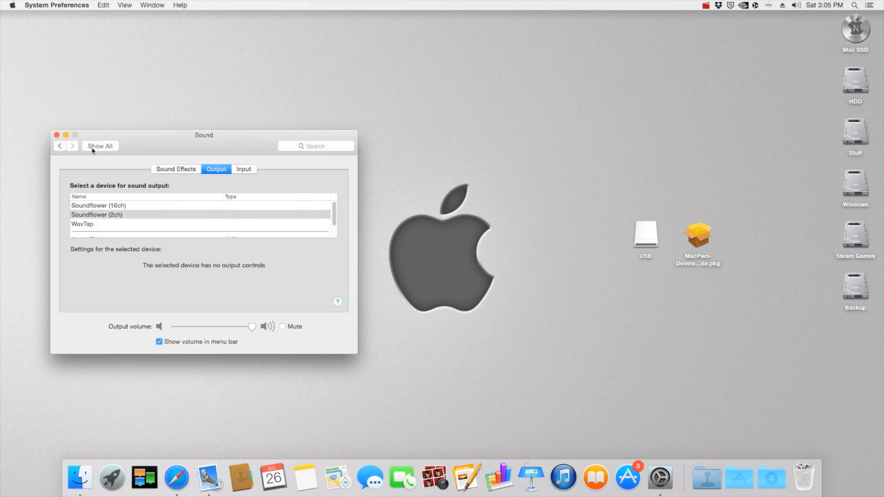
pyautogui.click(99, 145)
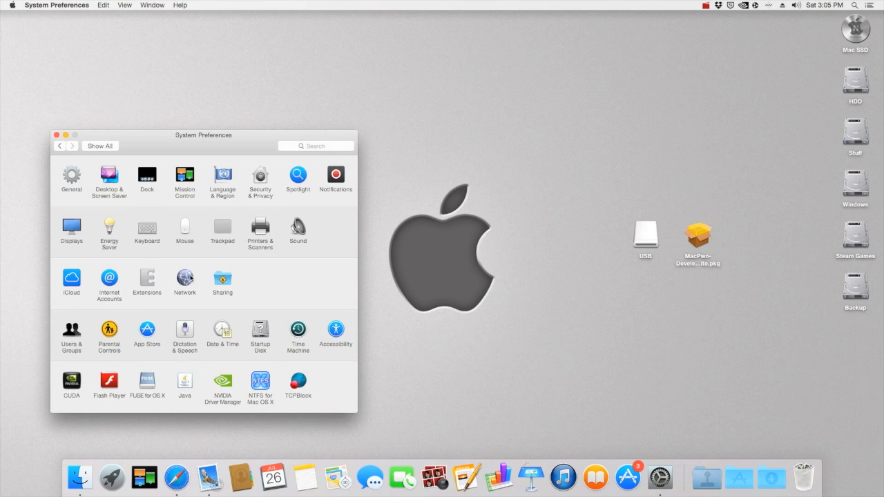
pyautogui.click(184, 280)
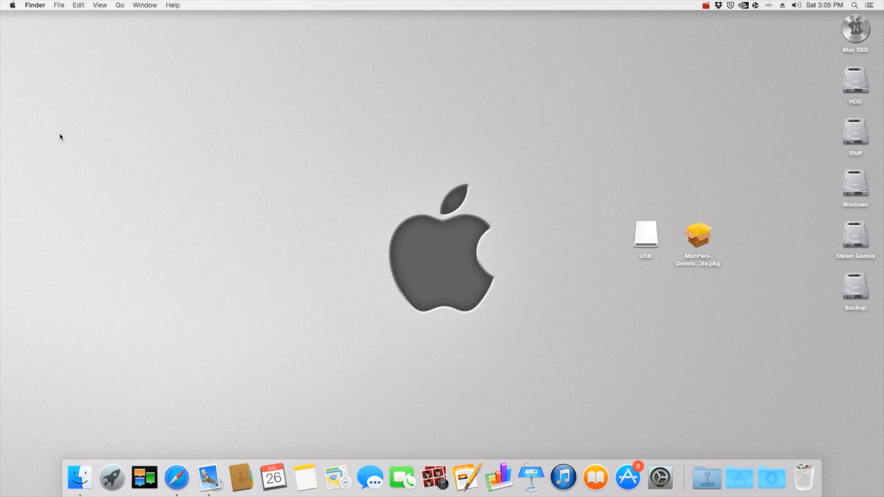
# Select the USB drive icon on the desktop, eject it, and confirm Force Eject
pyautogui.click(739, 476)
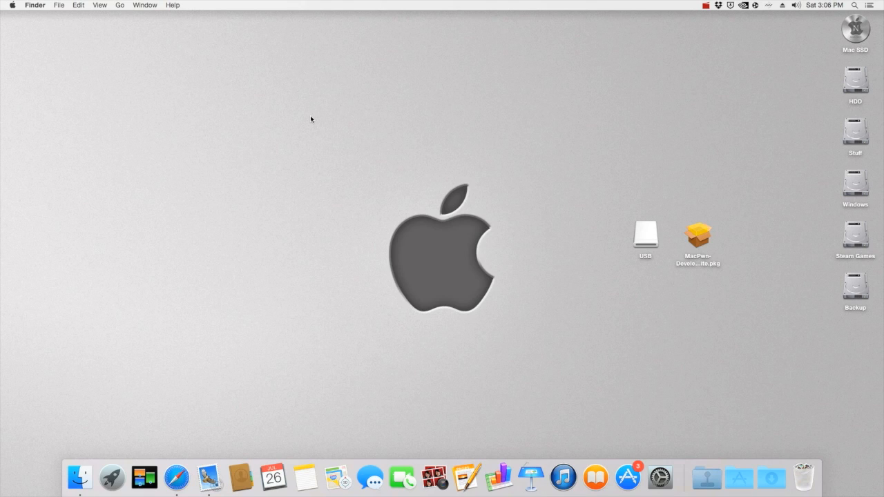
pyautogui.moveTo(732, 363)
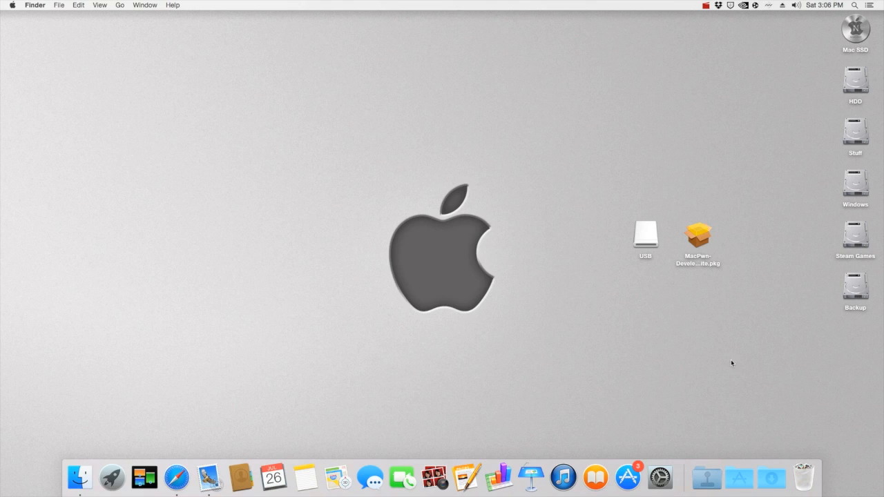
pyautogui.click(644, 233)
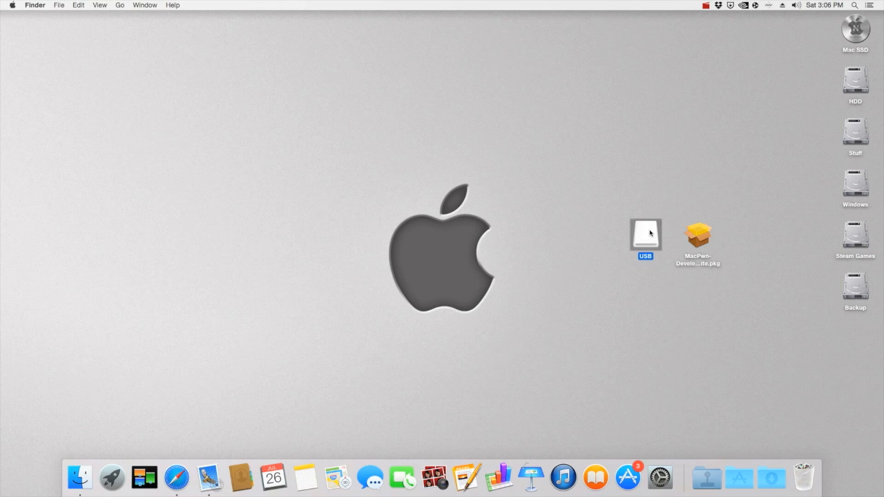
pyautogui.click(645, 232)
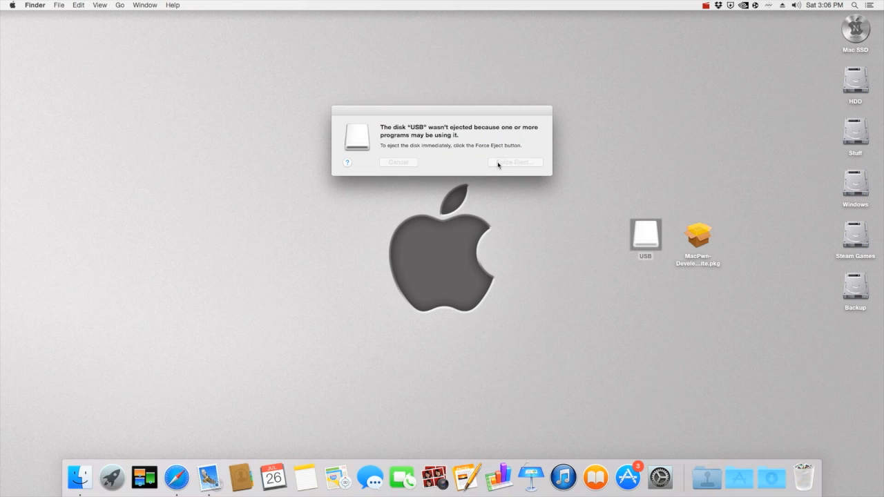
pyautogui.click(514, 162)
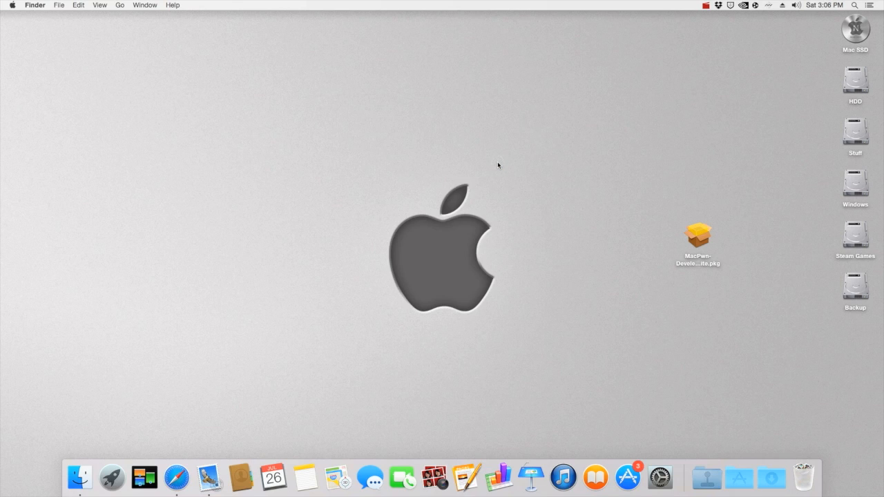